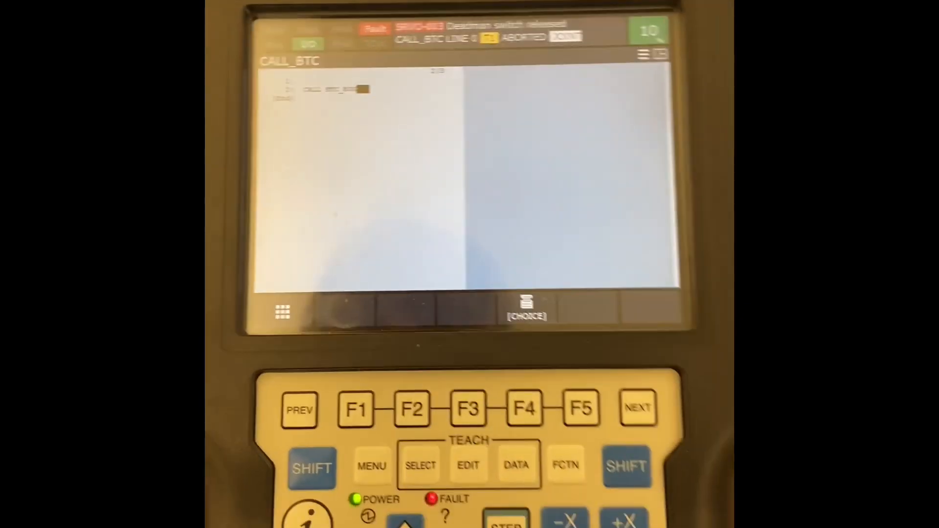
Start a new CALL program statement on the line after CALL BTC_BOX
left_click(526, 312)
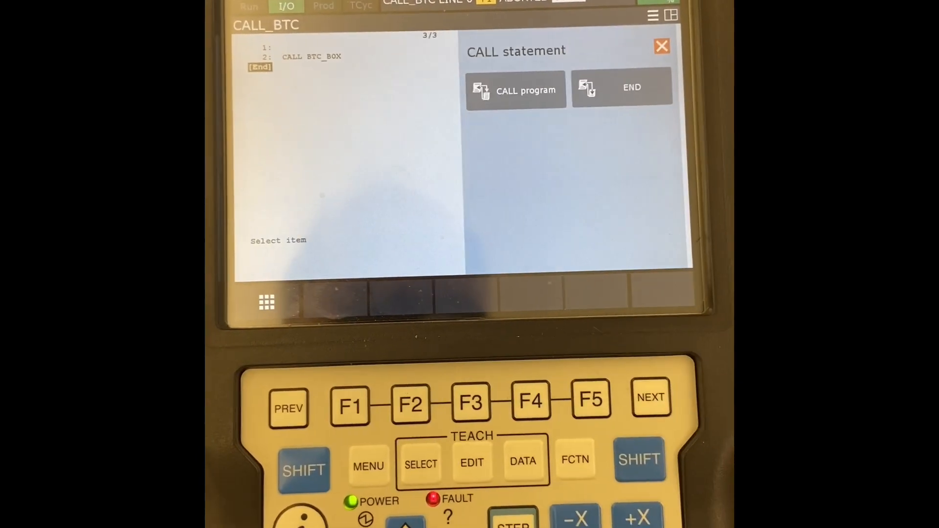
left_click(515, 90)
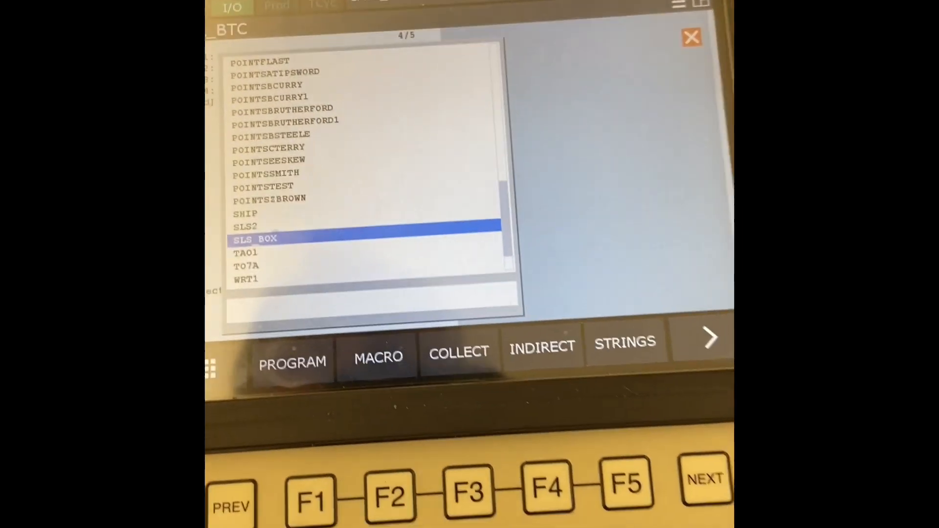
Select SLS_BOX as the program called on line 4
left_click(254, 238)
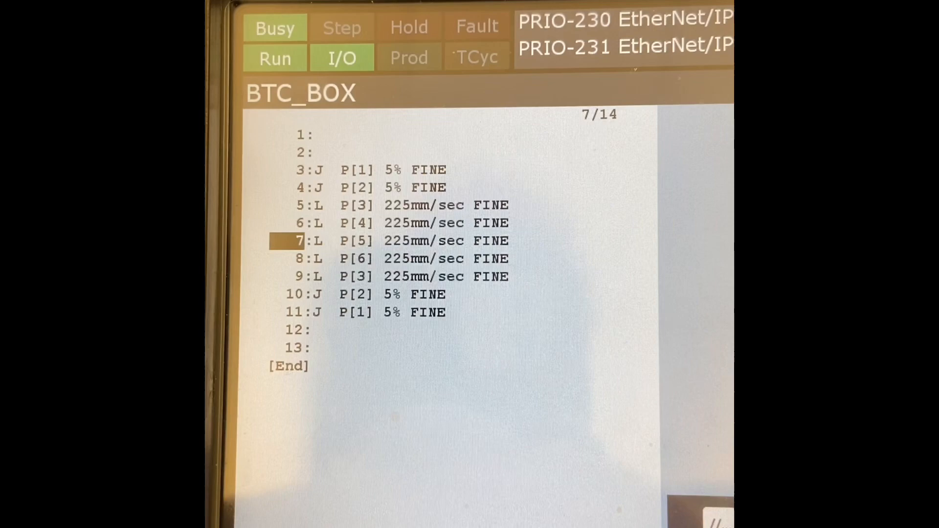
Step forward out of BTC_BOX and through JAT_BOX to line 6, the linear move to P[6]
key("Down")
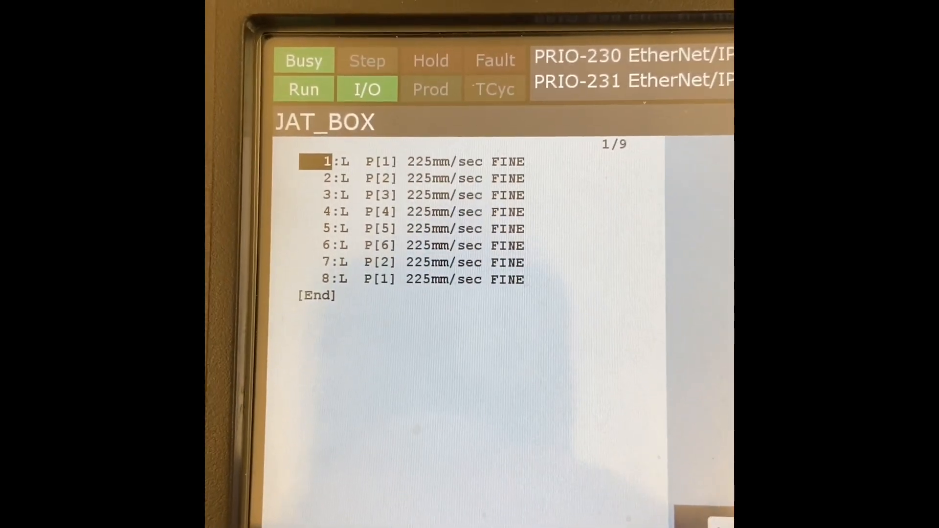
key("down")
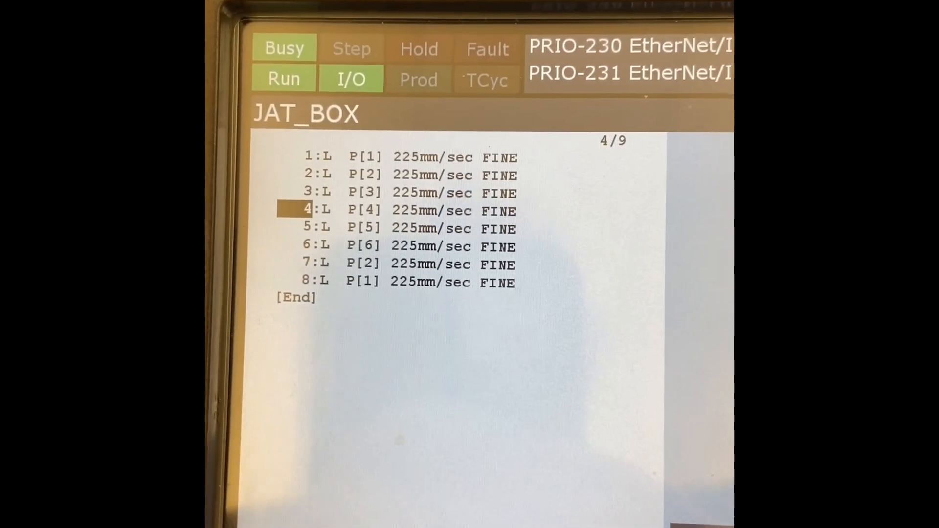
key("down")
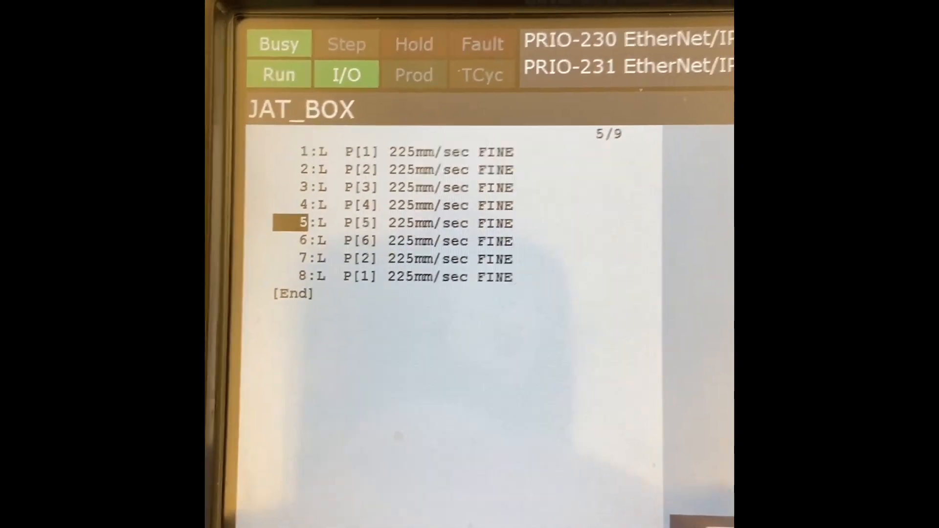
key("down")
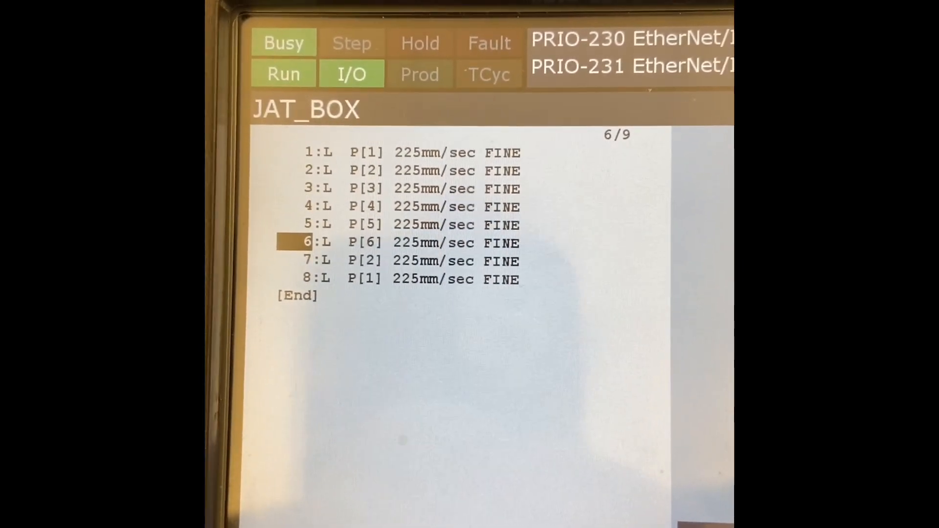